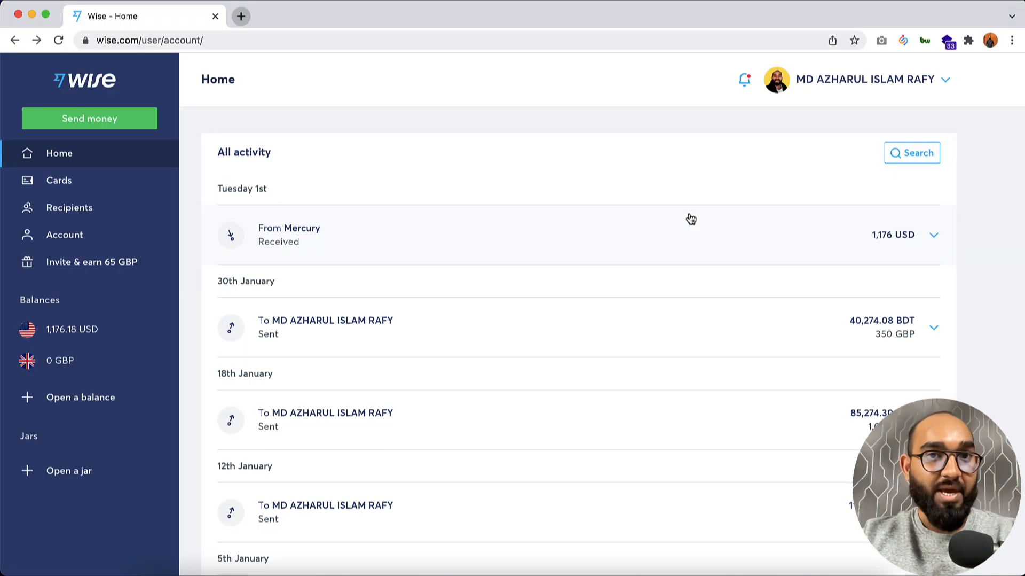
{"action": "mouse_move", "coordinate": [463, 215]}
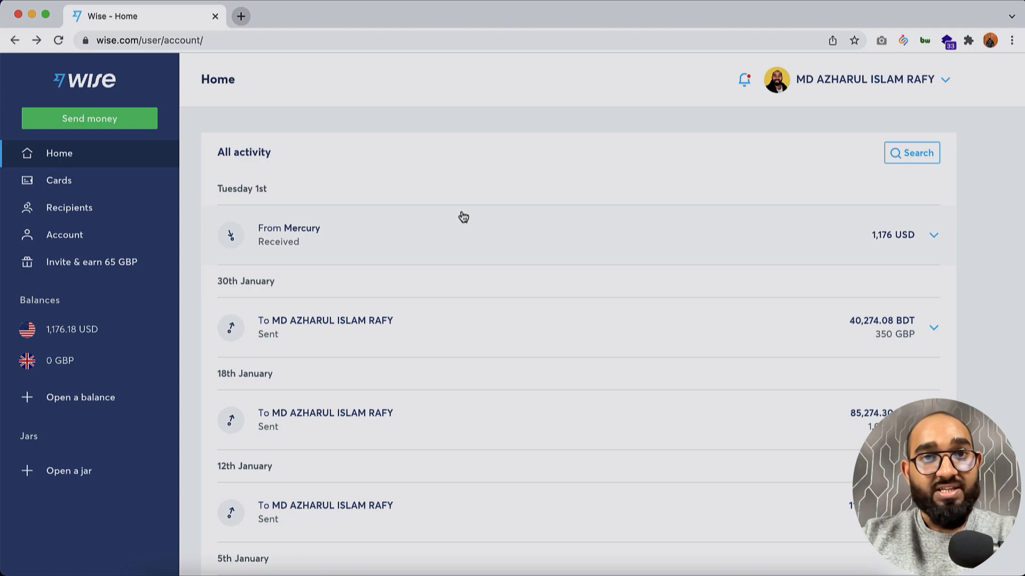
{"action": "mouse_move", "coordinate": [434, 282]}
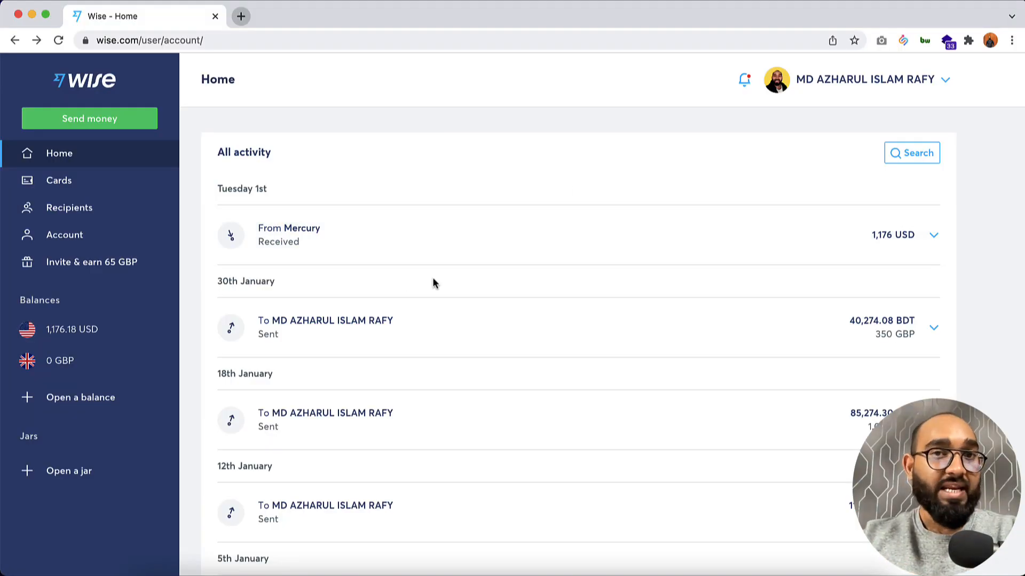
{"action": "mouse_move", "coordinate": [96, 413]}
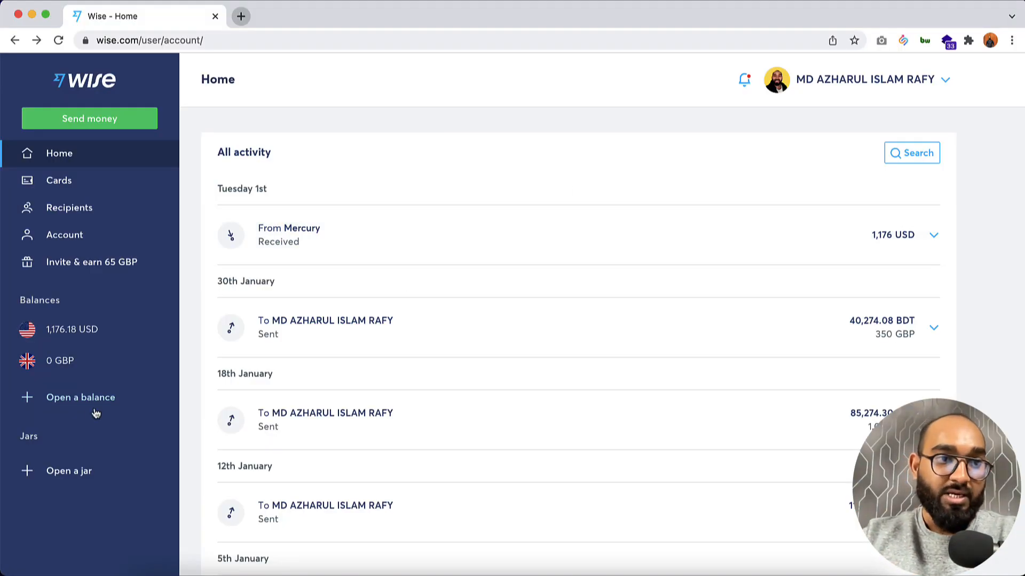
{"action": "mouse_move", "coordinate": [59, 360]}
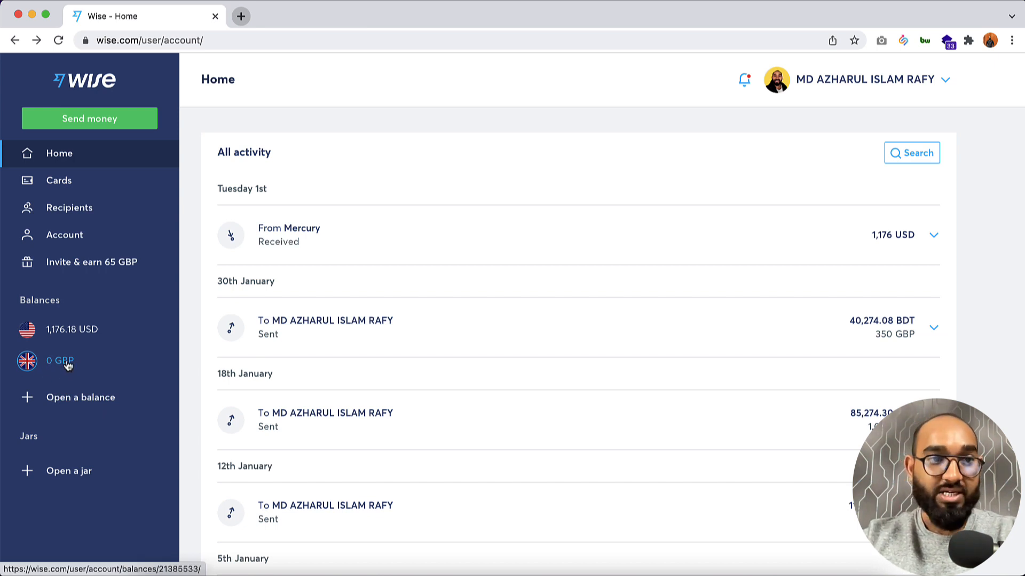
Open the 0 GBP balance and scroll through its UK account details.
{"action": "left_click", "coordinate": [59, 360]}
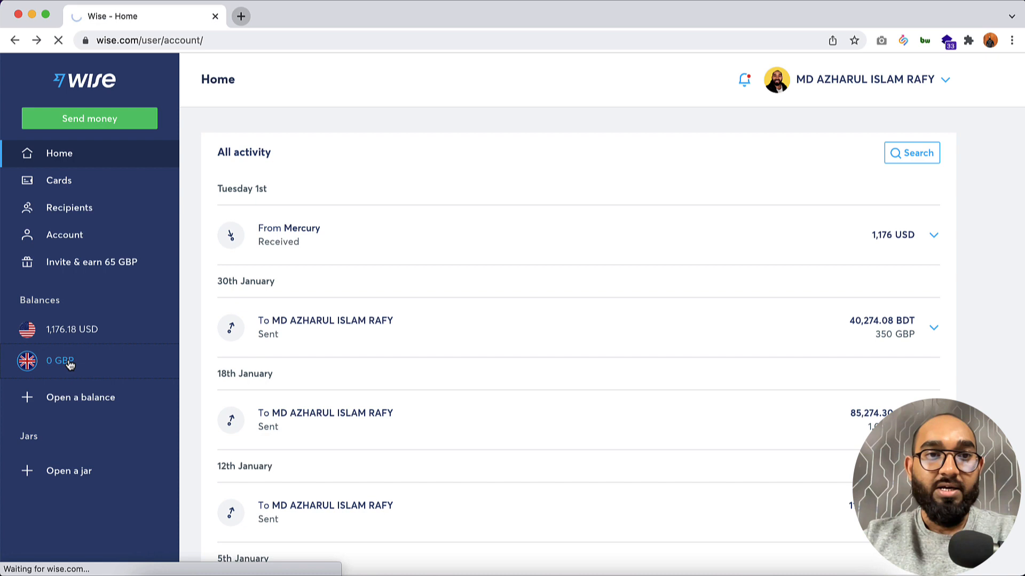
{"action": "left_click", "coordinate": [69, 361]}
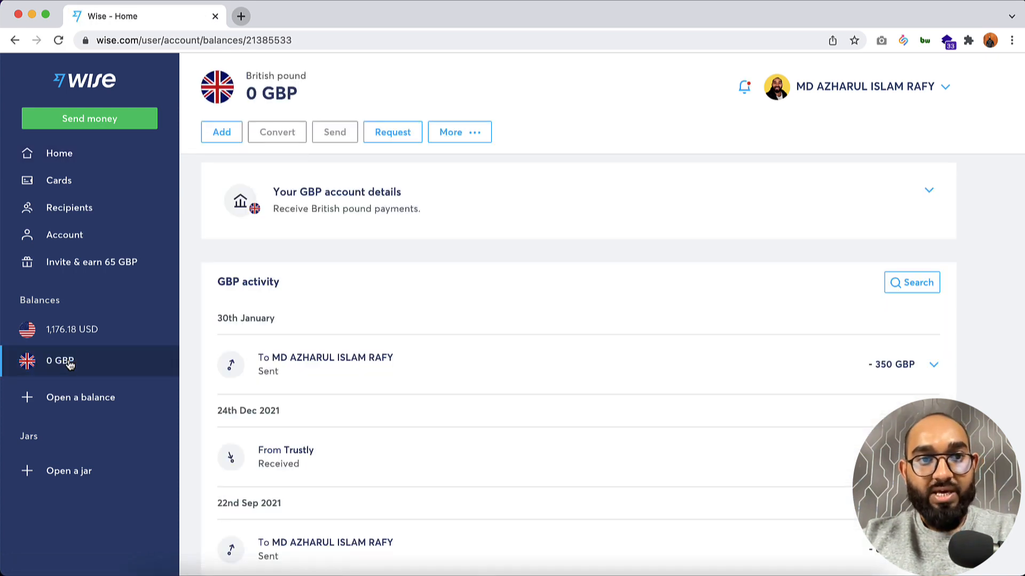
{"action": "mouse_move", "coordinate": [386, 204]}
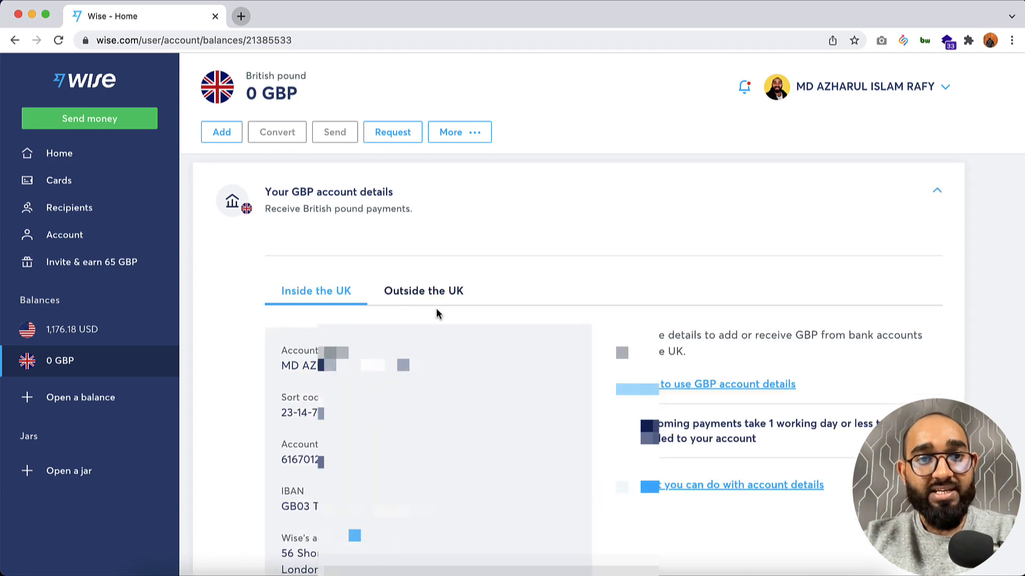
{"action": "scroll", "scroll_direction": "down", "scroll_amount": 3}
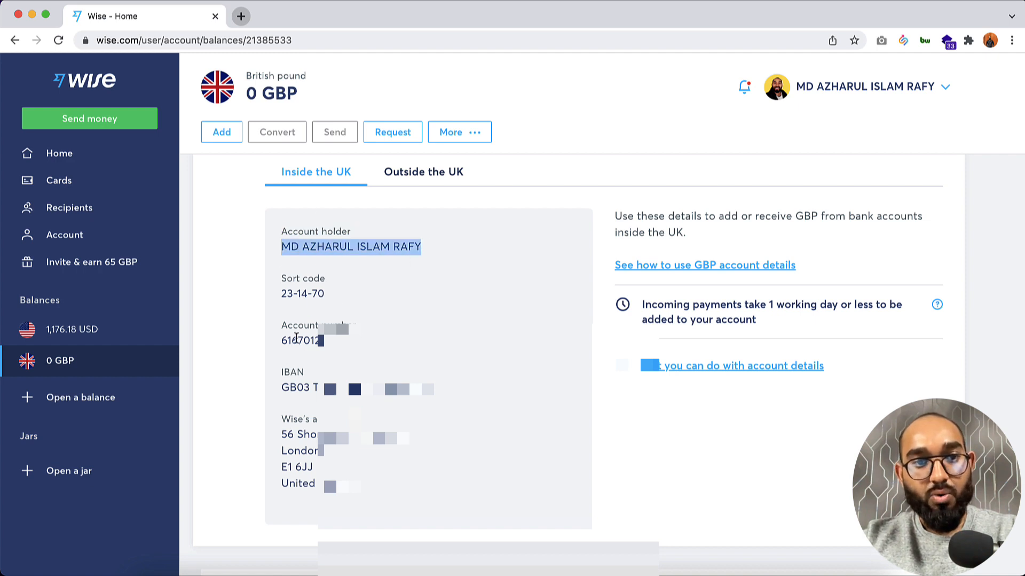
{"action": "mouse_move", "coordinate": [300, 448]}
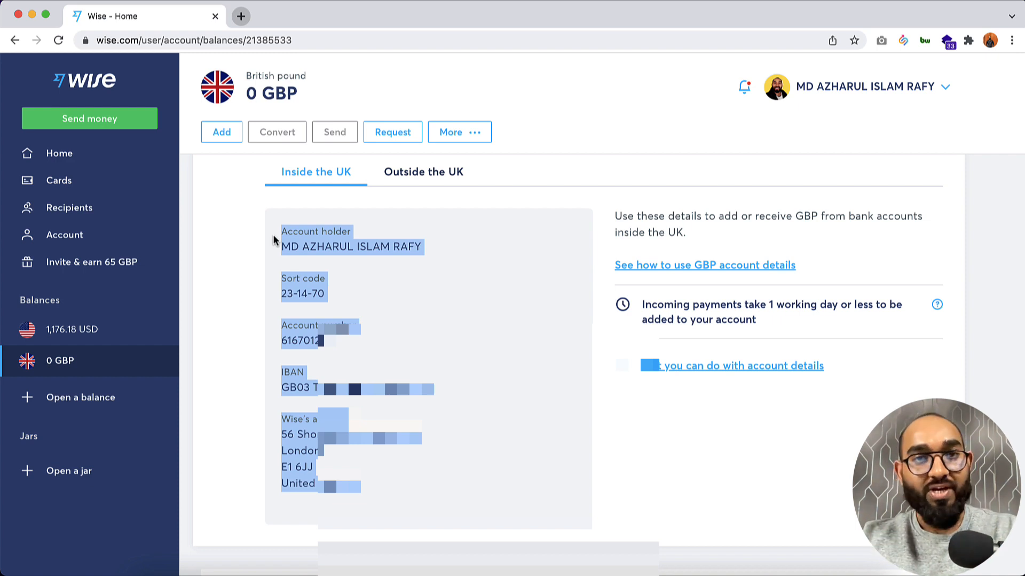
{"action": "mouse_move", "coordinate": [314, 245]}
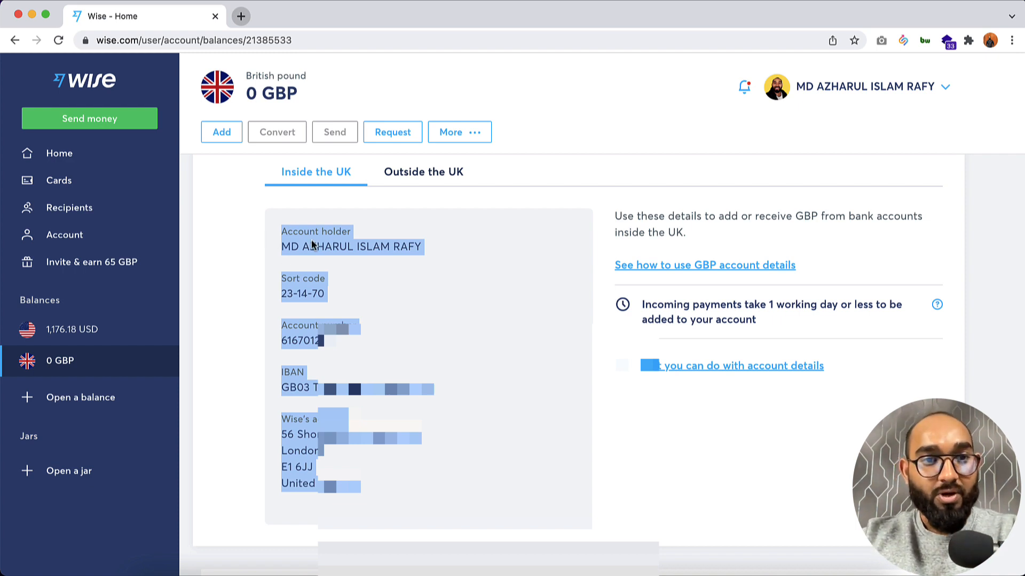
{"action": "mouse_move", "coordinate": [283, 257]}
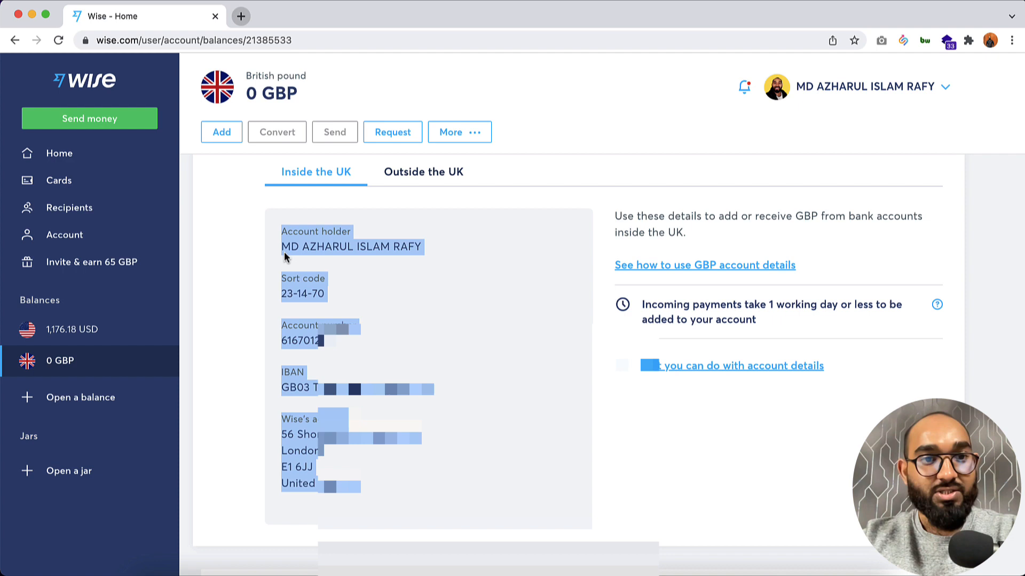
{"action": "mouse_move", "coordinate": [221, 282]}
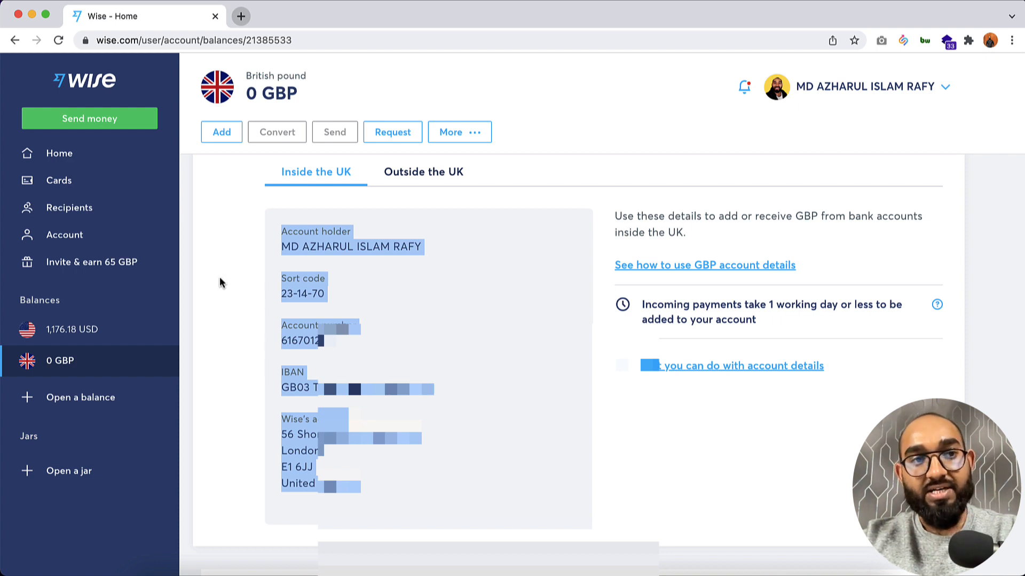
{"action": "mouse_move", "coordinate": [72, 329]}
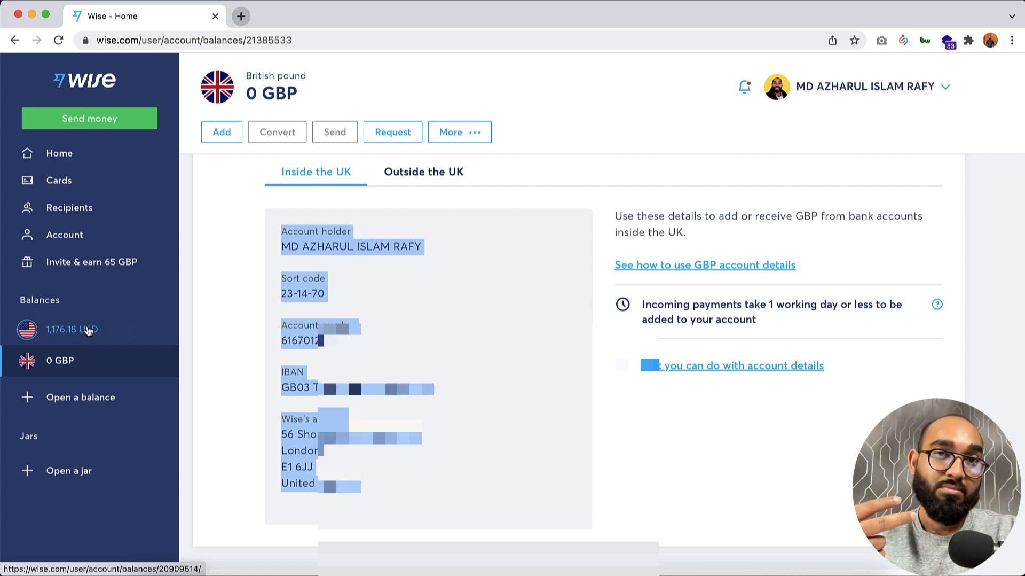
{"action": "left_click", "coordinate": [70, 329]}
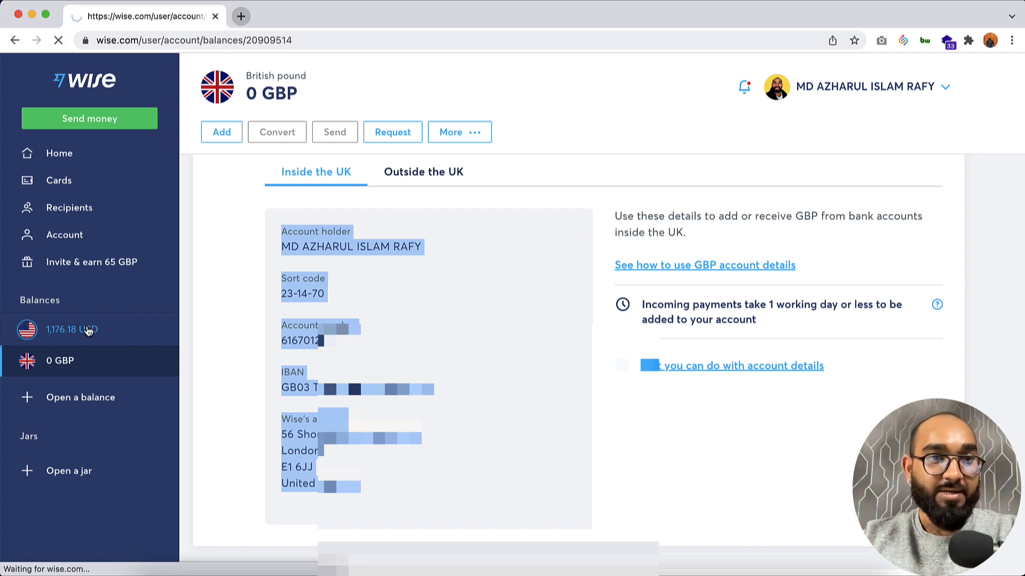
{"action": "left_click", "coordinate": [88, 329]}
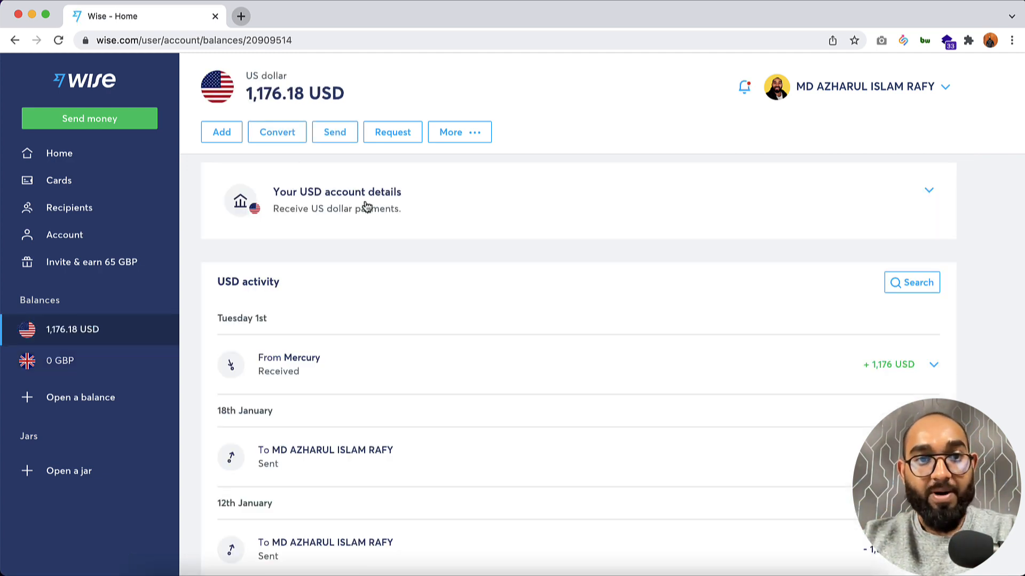
{"action": "mouse_move", "coordinate": [402, 213]}
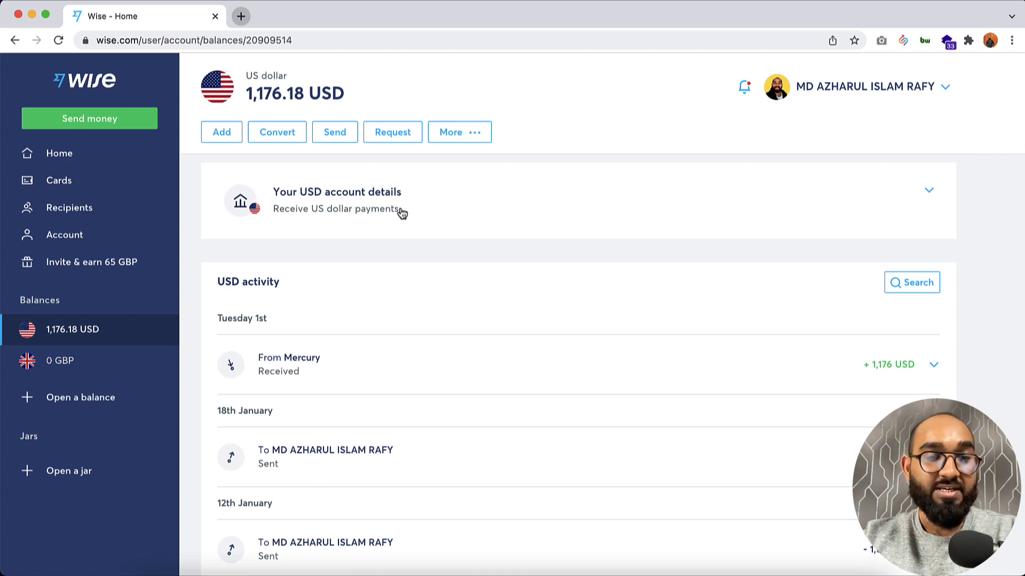
{"action": "mouse_move", "coordinate": [513, 254]}
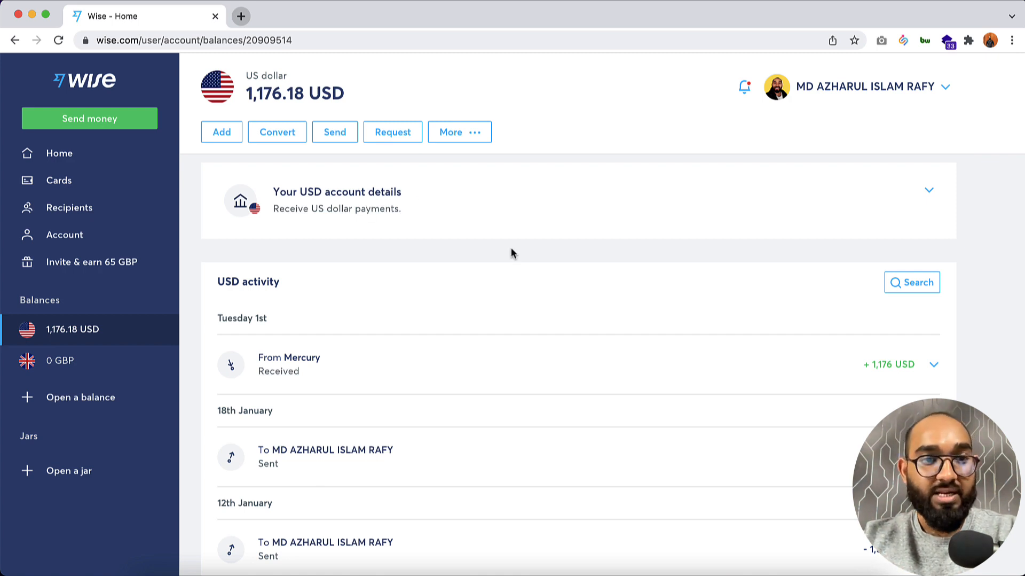
{"action": "scroll", "scroll_direction": "down", "scroll_amount": 3}
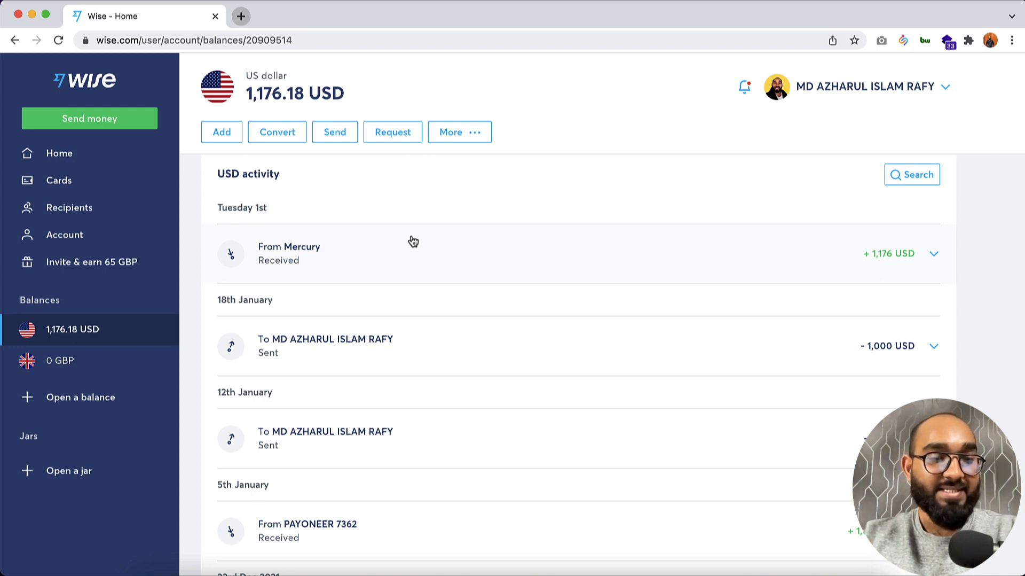
{"action": "mouse_move", "coordinate": [218, 236]}
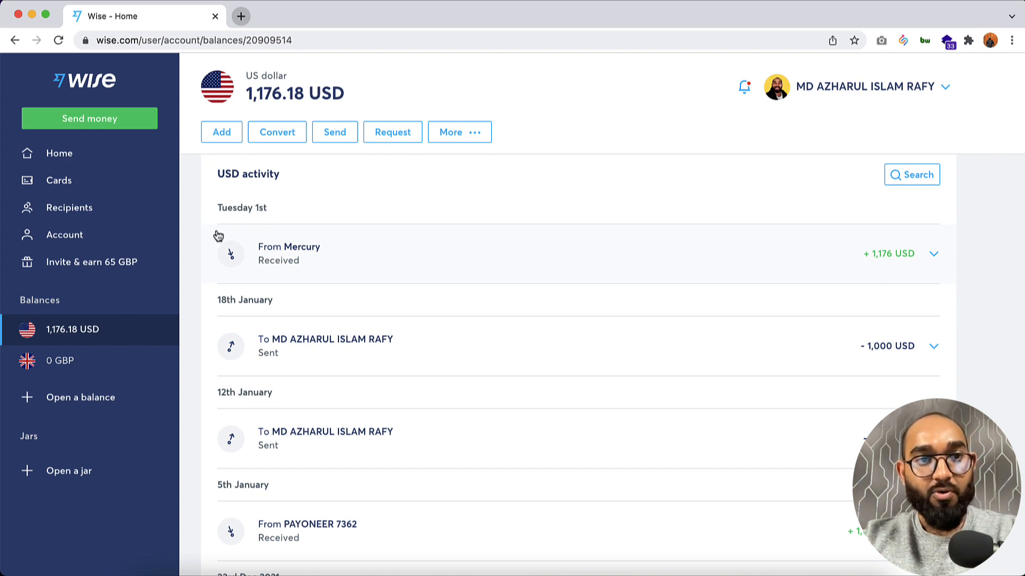
{"action": "mouse_move", "coordinate": [268, 216]}
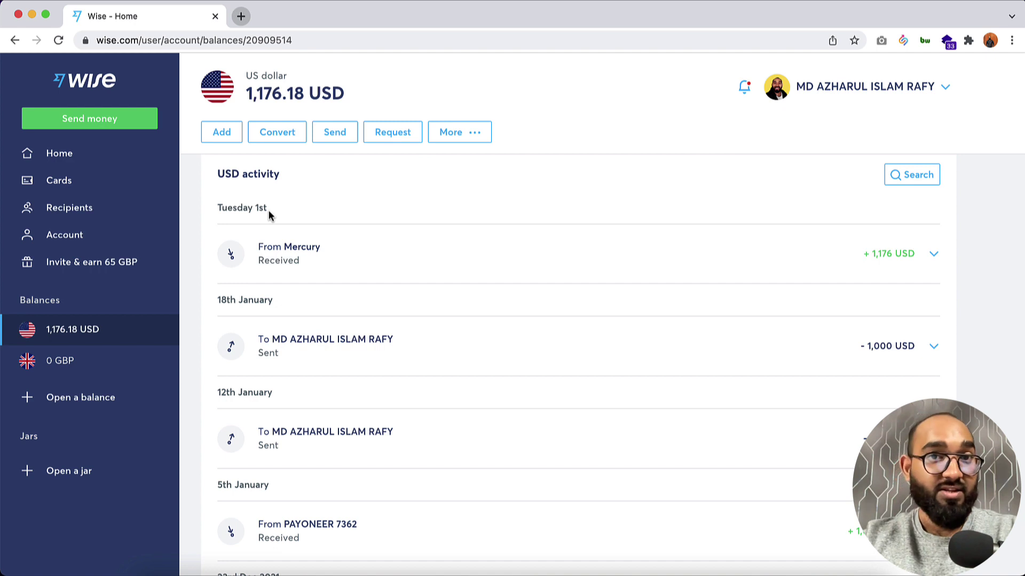
{"action": "mouse_move", "coordinate": [883, 267]}
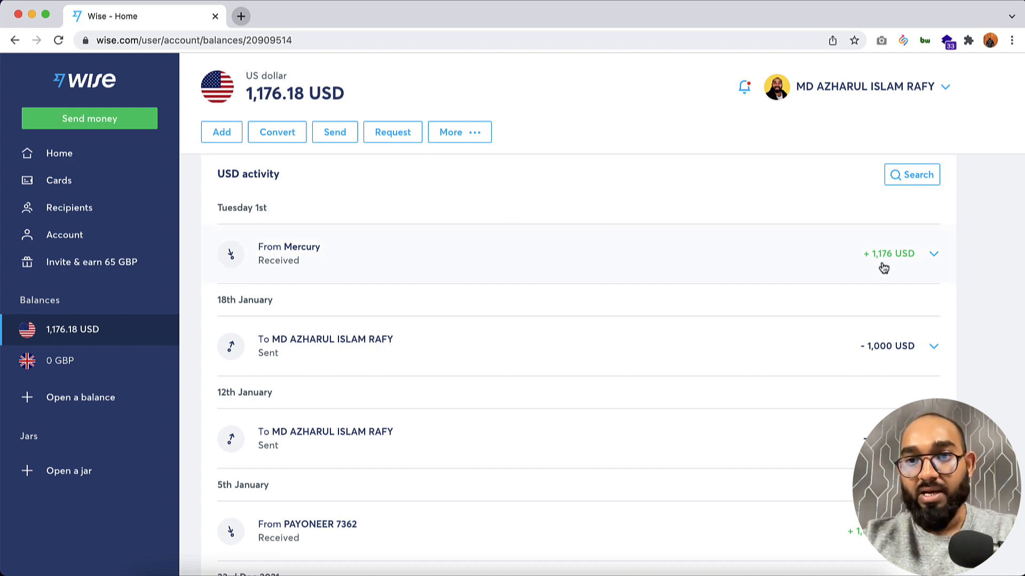
{"action": "mouse_move", "coordinate": [670, 337]}
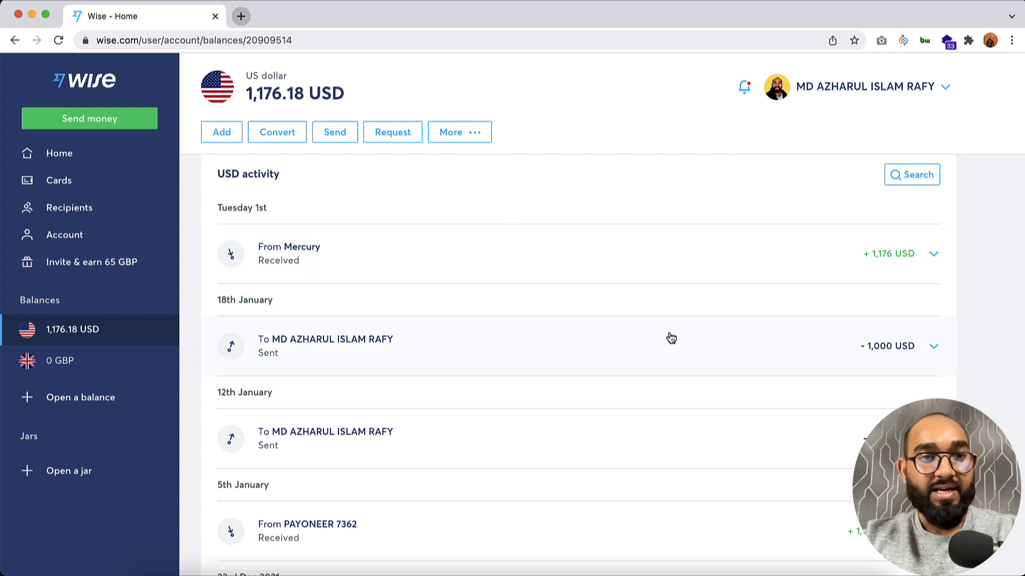
{"action": "scroll", "scroll_direction": "down", "scroll_amount": 3}
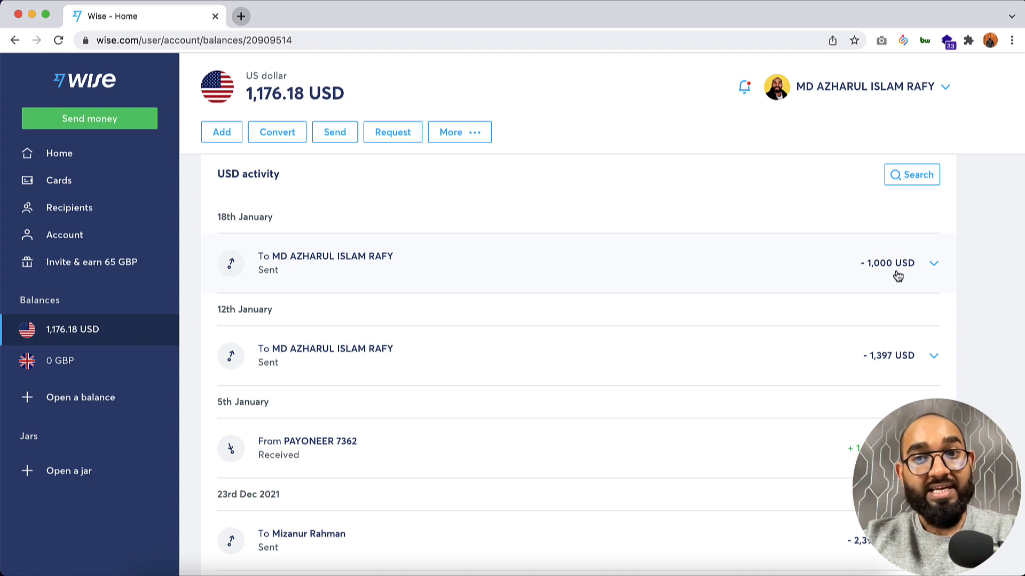
{"action": "mouse_move", "coordinate": [292, 379]}
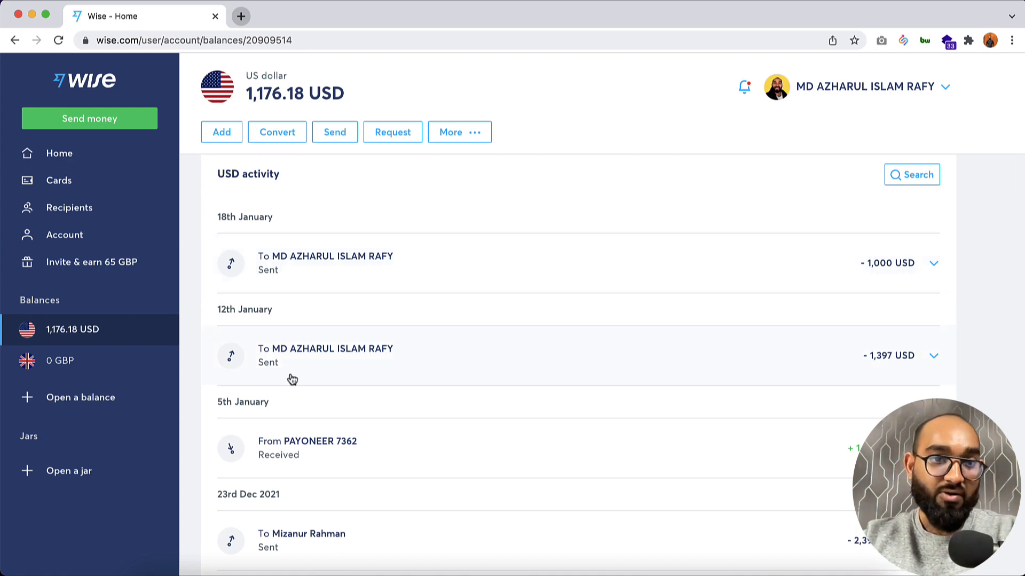
{"action": "mouse_move", "coordinate": [526, 339]}
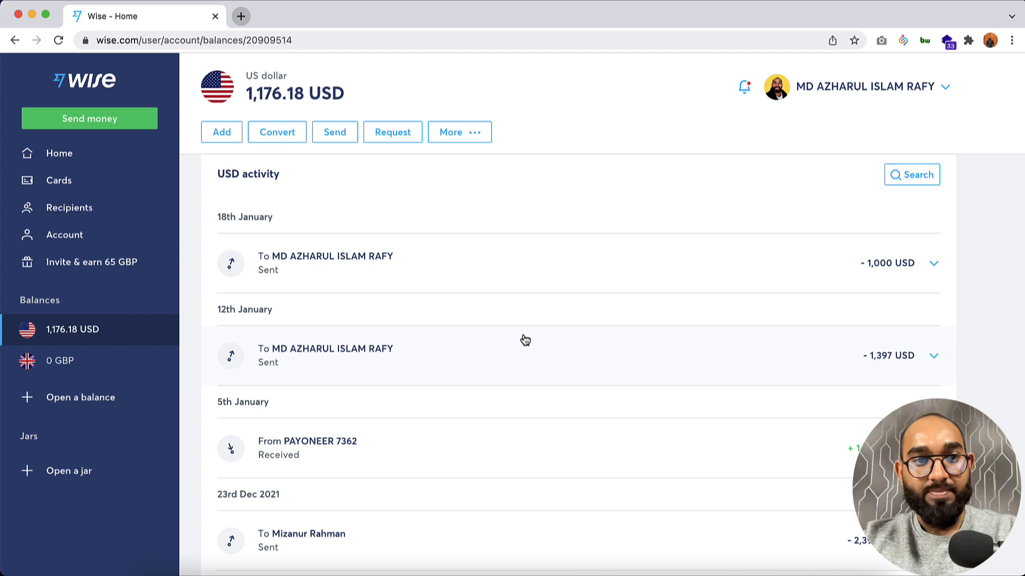
{"action": "scroll", "scroll_direction": "down", "scroll_amount": 3}
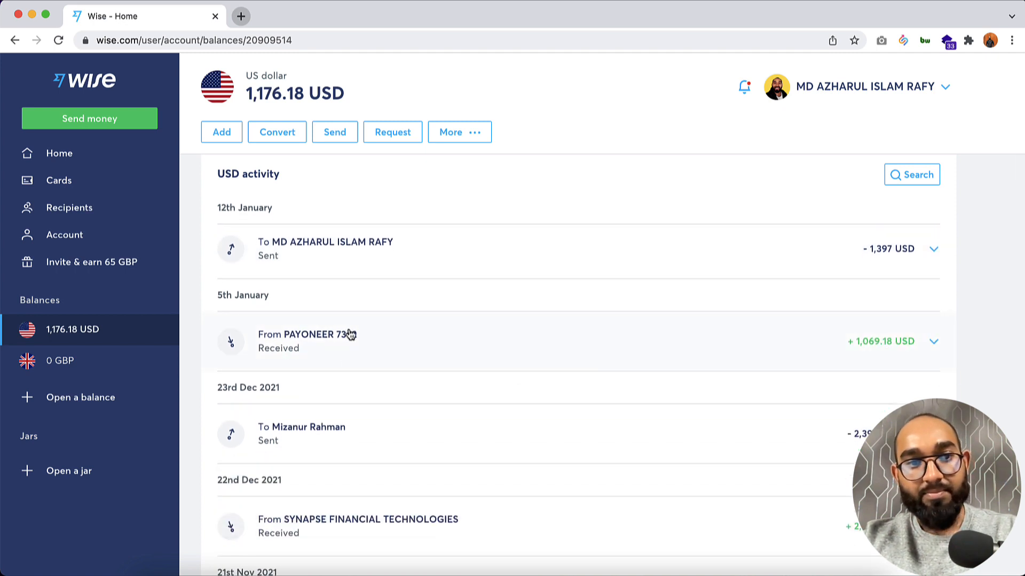
{"action": "mouse_move", "coordinate": [903, 350]}
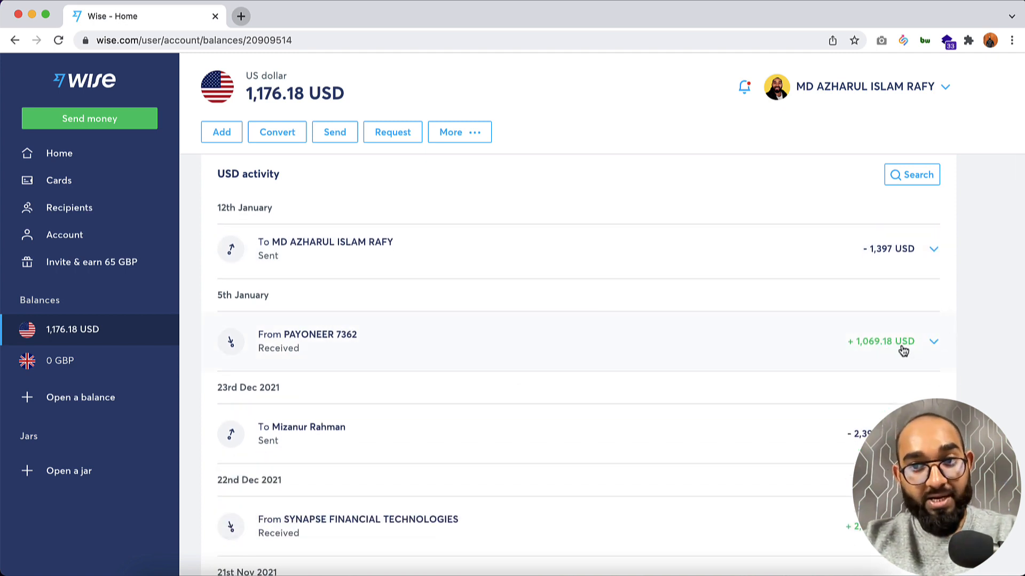
{"action": "mouse_move", "coordinate": [828, 366]}
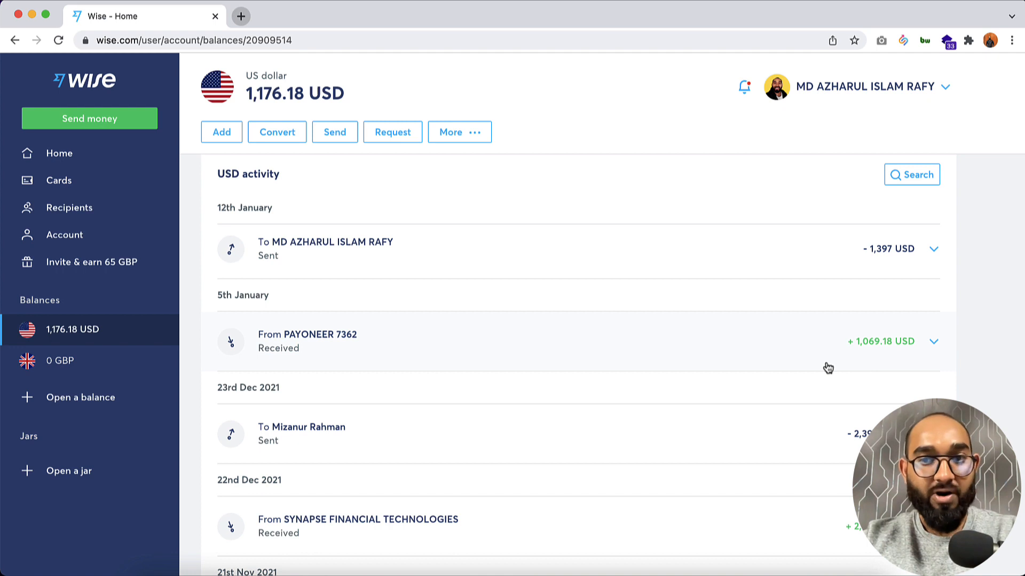
{"action": "mouse_move", "coordinate": [289, 354]}
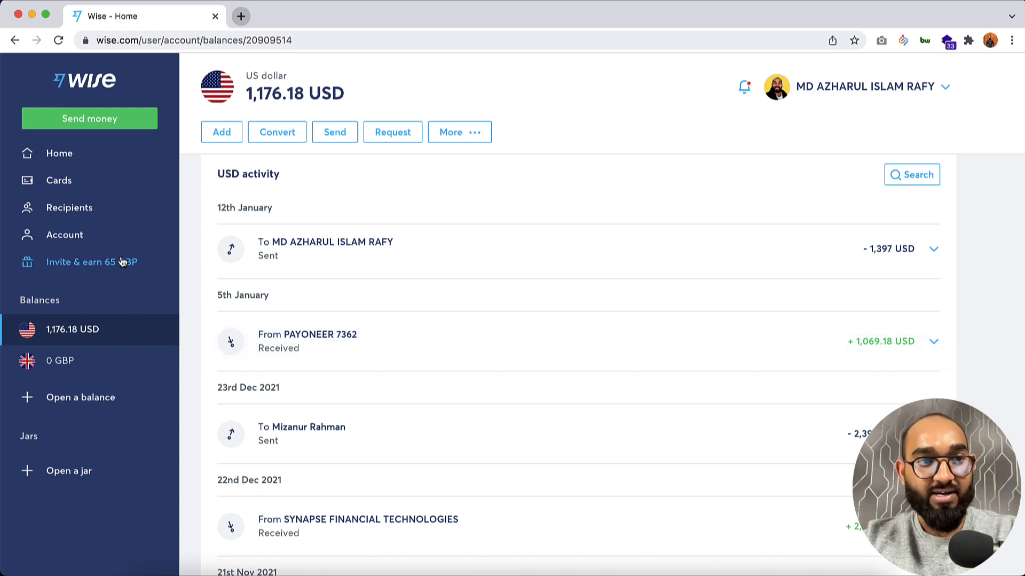
{"action": "scroll", "scroll_direction": "down", "scroll_amount": 3}
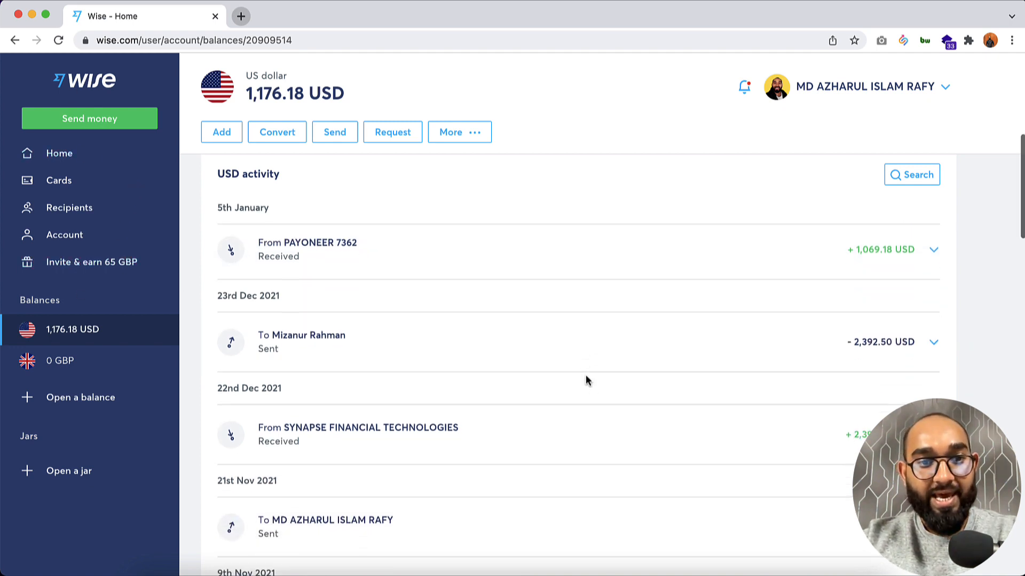
{"action": "scroll", "scroll_direction": "down", "scroll_amount": 3}
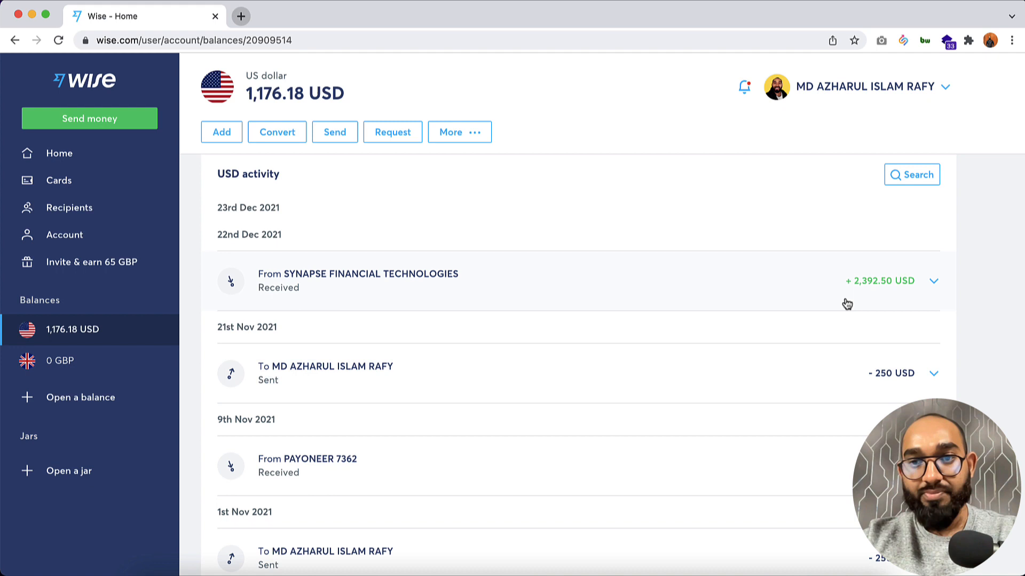
{"action": "mouse_move", "coordinate": [887, 293]}
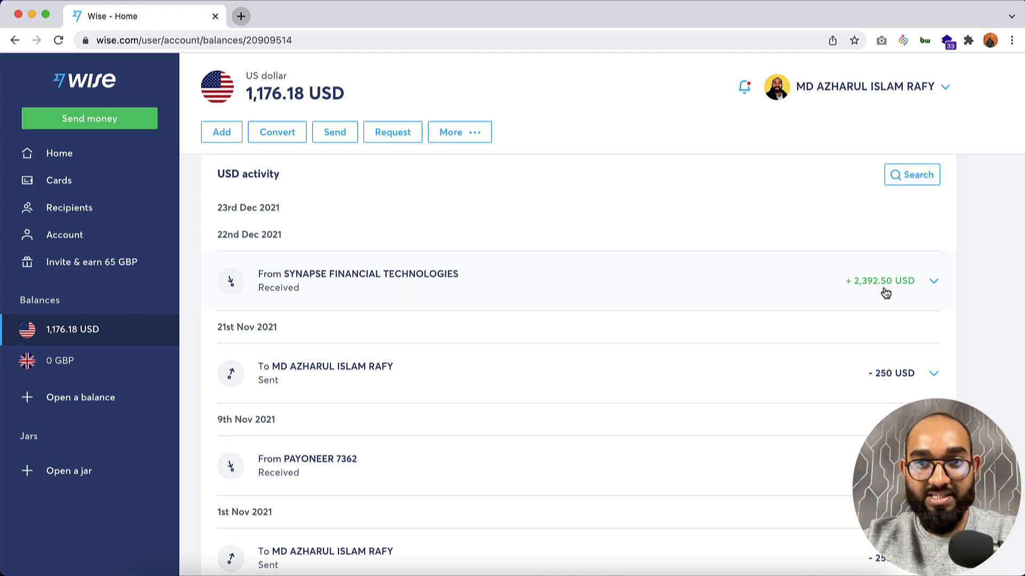
{"action": "mouse_move", "coordinate": [897, 293]}
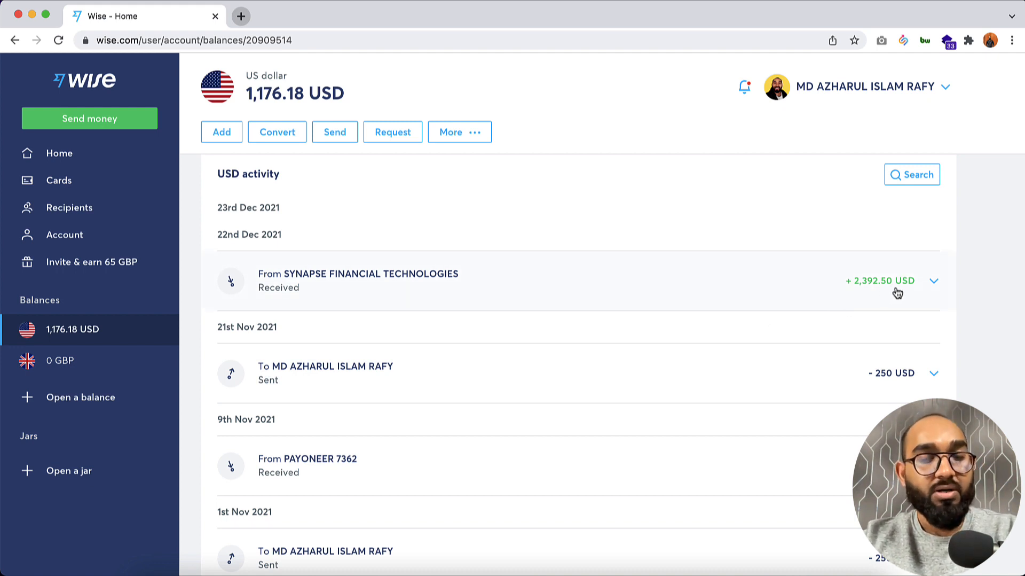
{"action": "mouse_move", "coordinate": [845, 319]}
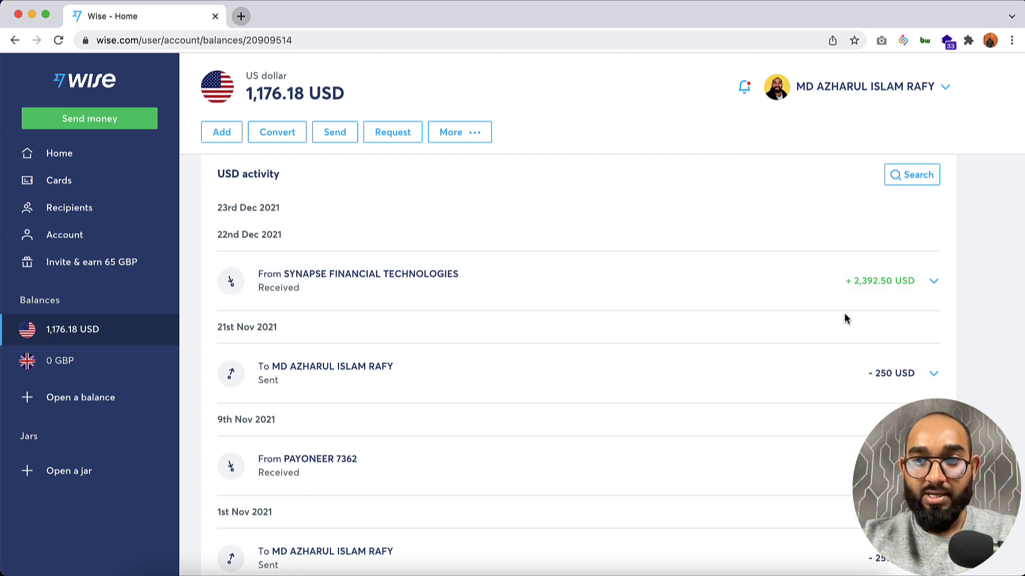
{"action": "scroll", "scroll_direction": "down", "scroll_amount": 3}
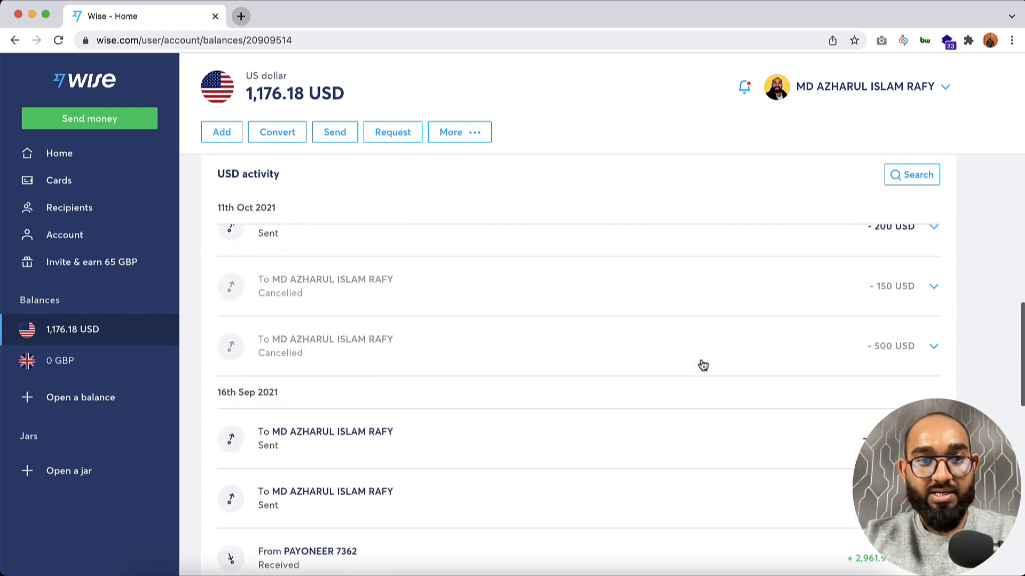
{"action": "scroll", "scroll_direction": "up", "scroll_amount": 3}
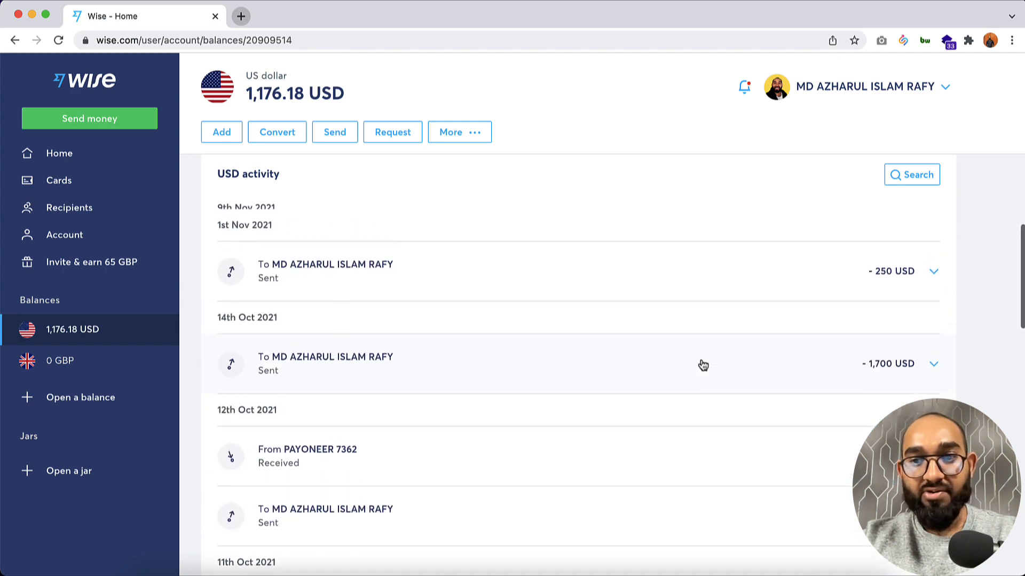
{"action": "scroll", "scroll_direction": "down", "scroll_amount": 3}
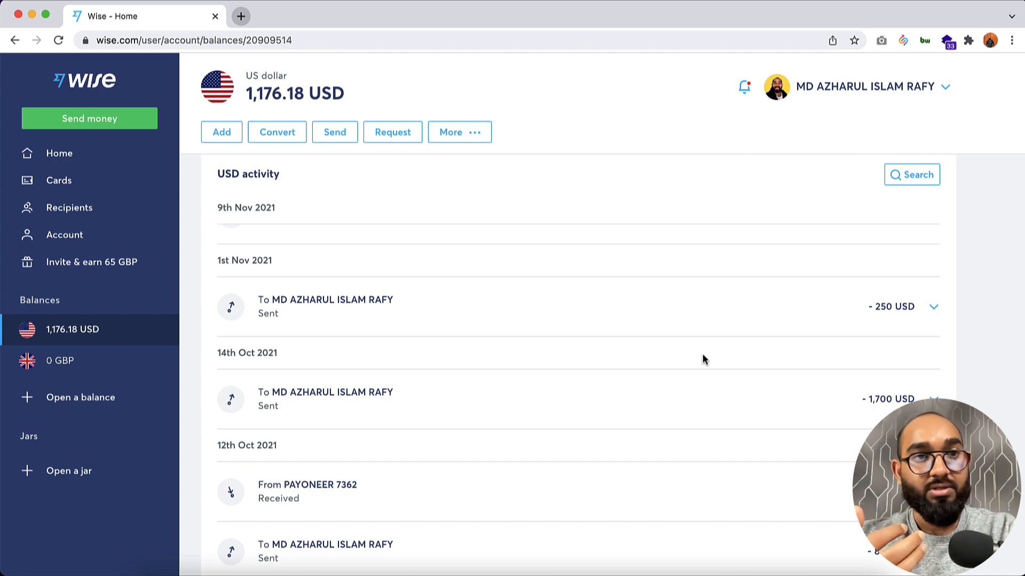
{"action": "mouse_move", "coordinate": [538, 243]}
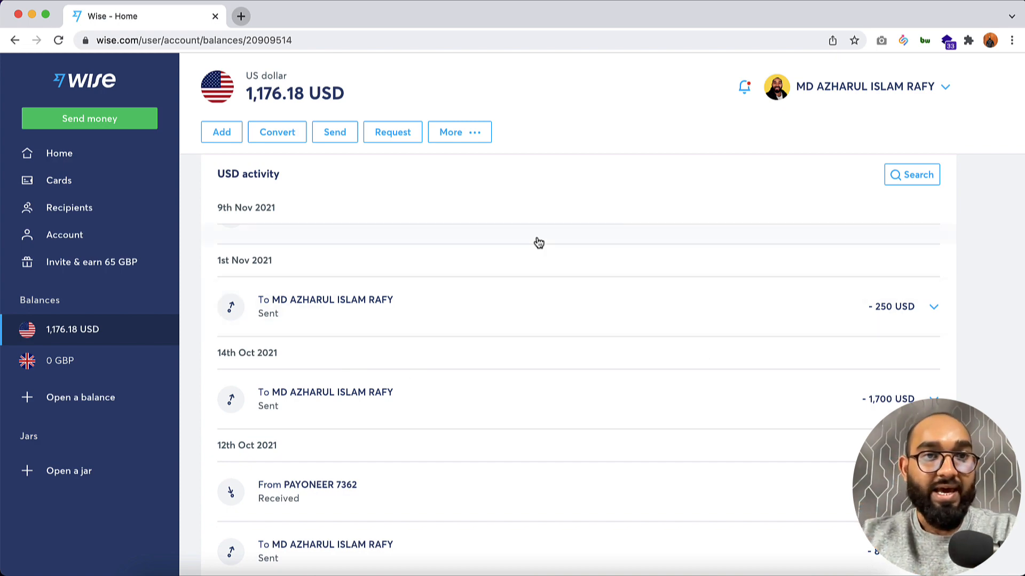
{"action": "left_click", "coordinate": [90, 118]}
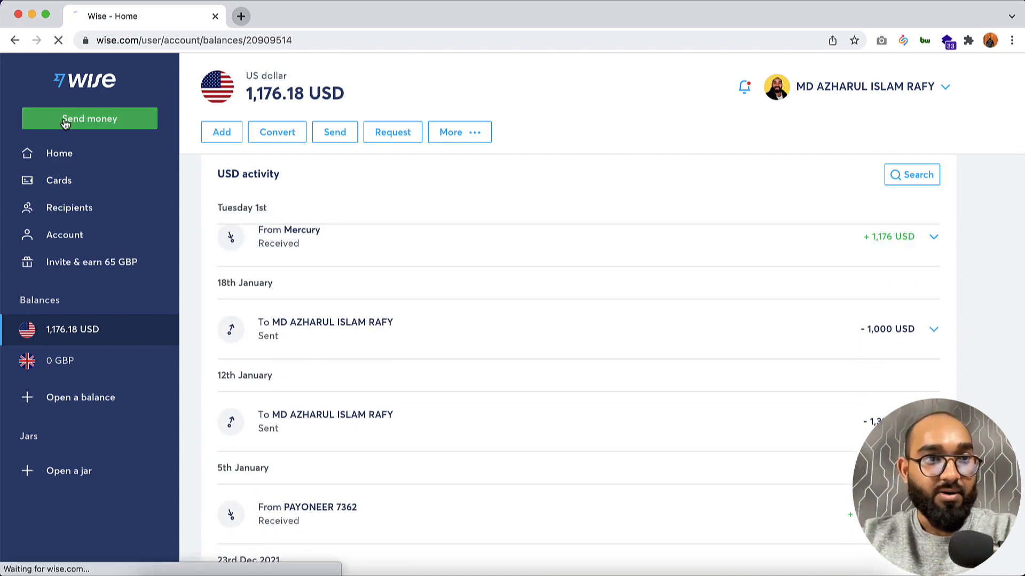
Start sending 1,000 USD to BDT from the US dollar balance and preview the exchange-rate chart, then close it.
{"action": "left_click", "coordinate": [89, 118]}
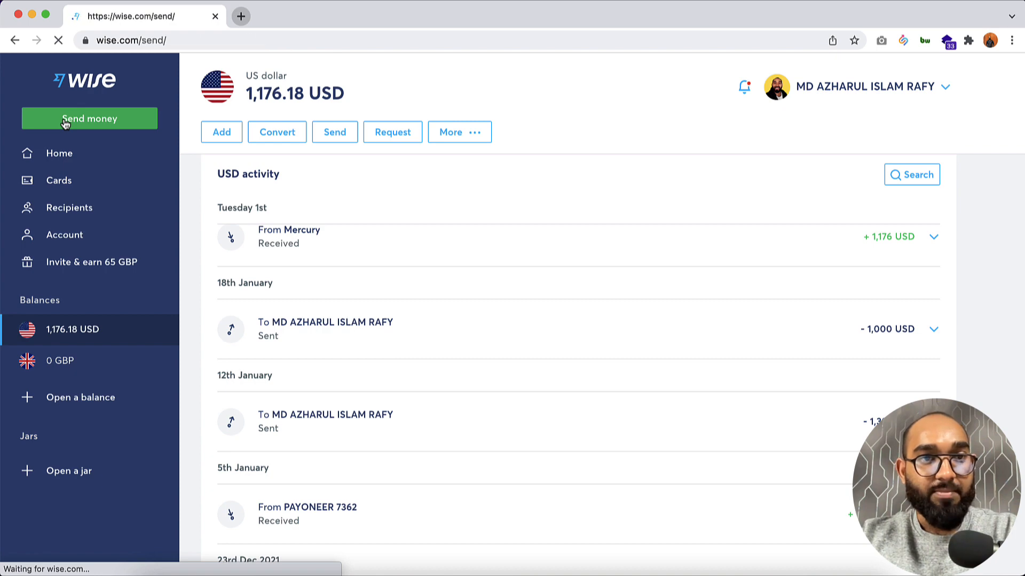
{"action": "left_click", "coordinate": [90, 119]}
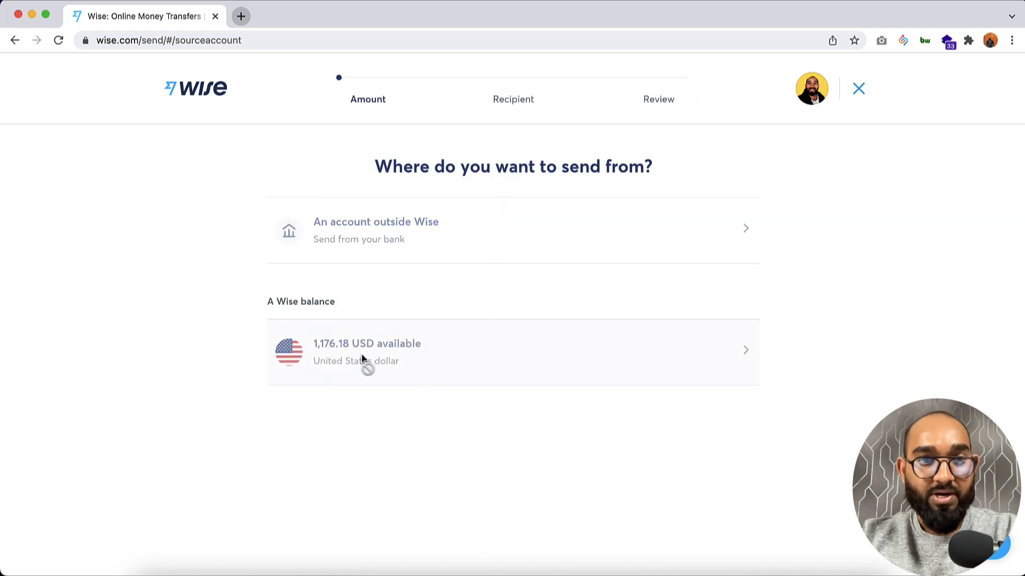
{"action": "left_click", "coordinate": [367, 351]}
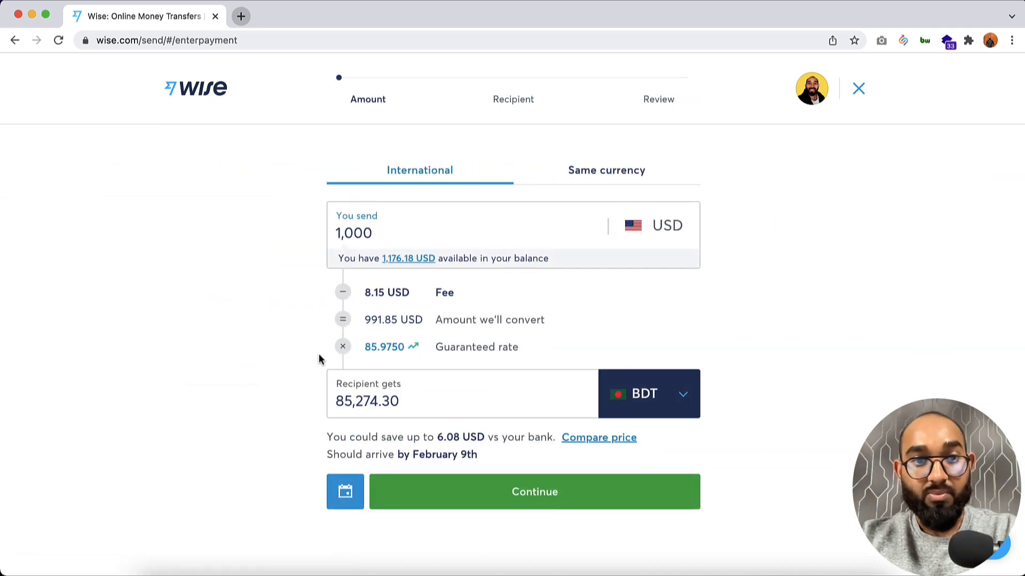
{"action": "mouse_move", "coordinate": [399, 329]}
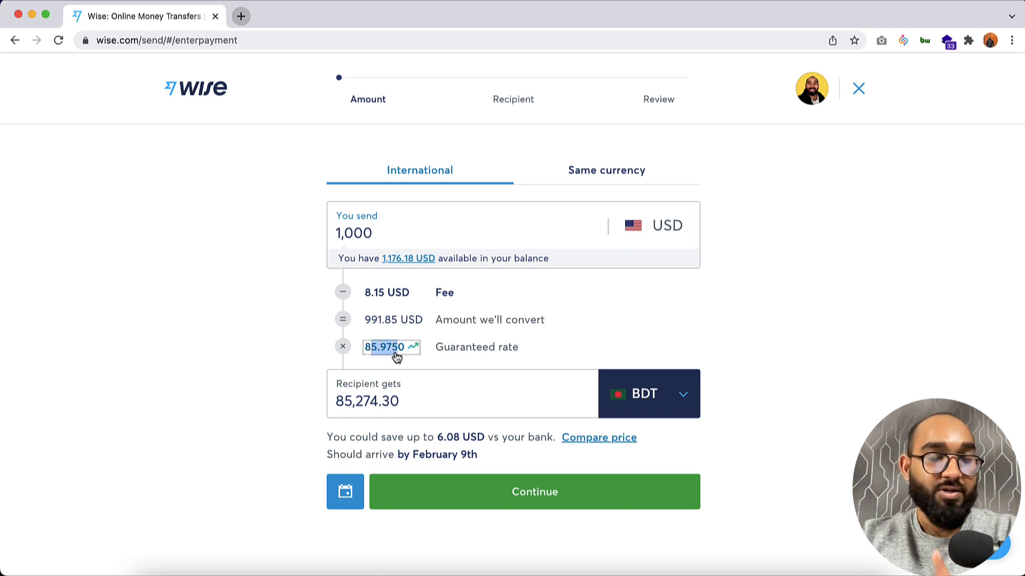
{"action": "left_click", "coordinate": [411, 347]}
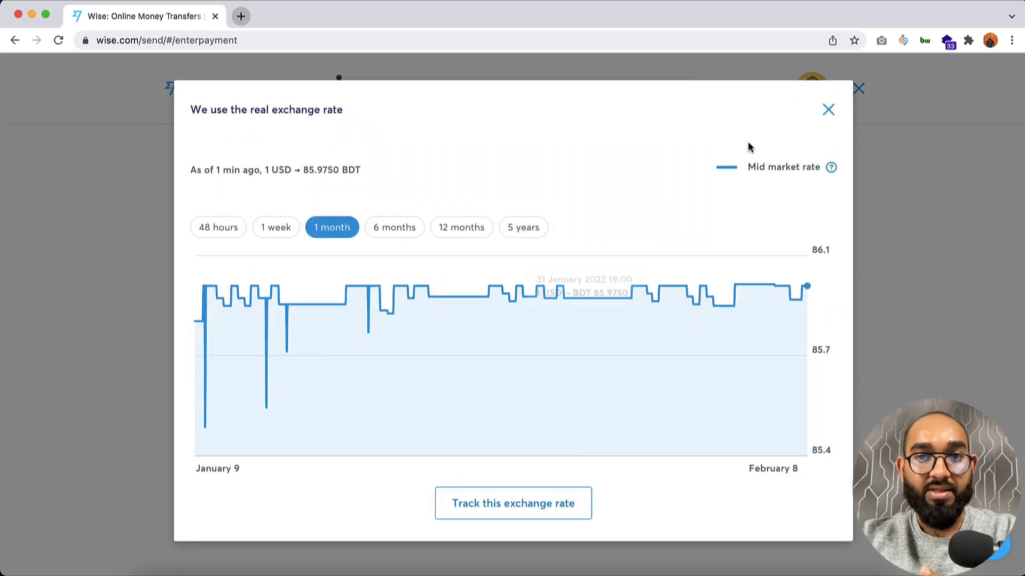
{"action": "left_click", "coordinate": [828, 110]}
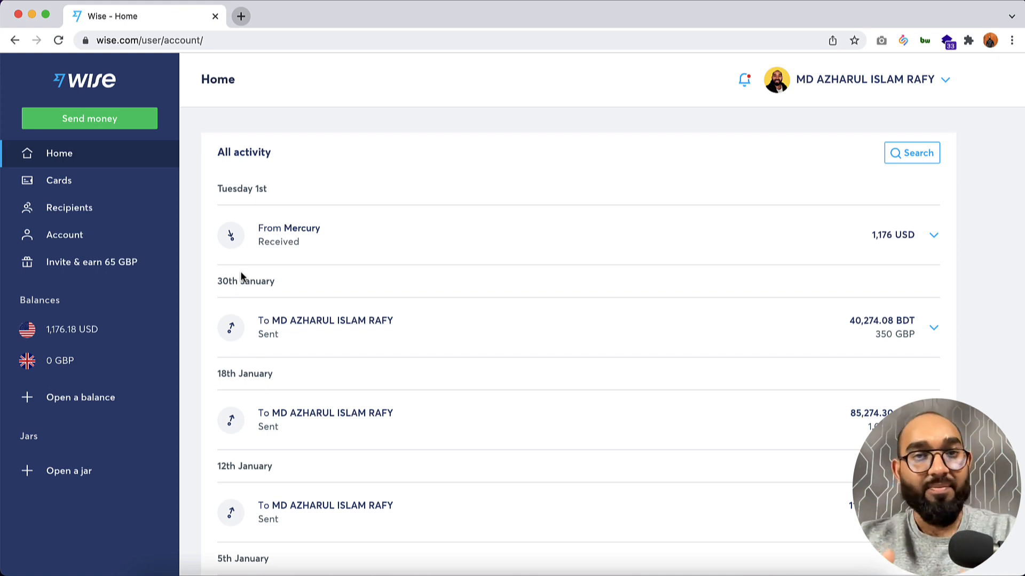
{"action": "mouse_move", "coordinate": [404, 326]}
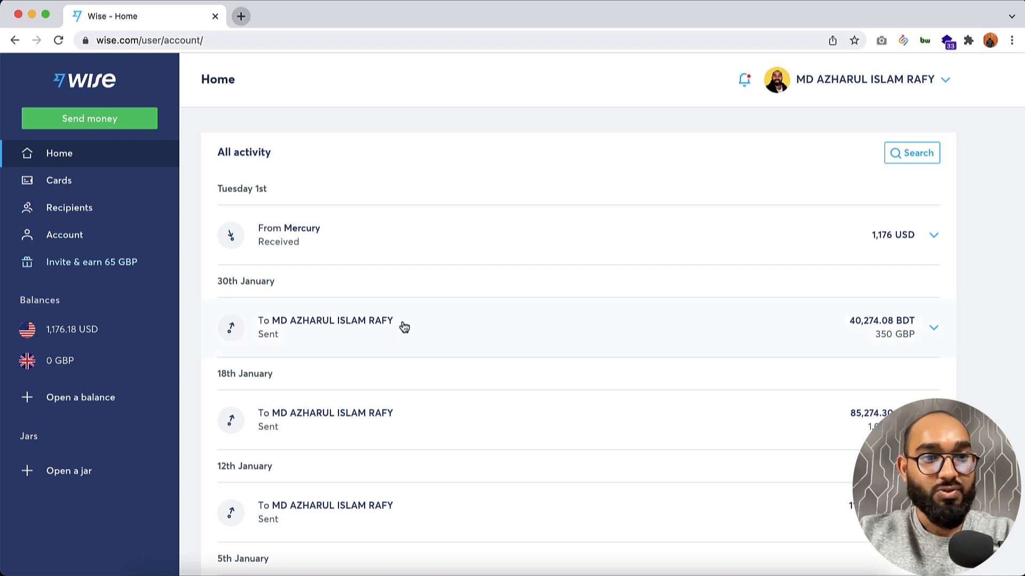
{"action": "scroll", "scroll_direction": "down", "scroll_amount": 3}
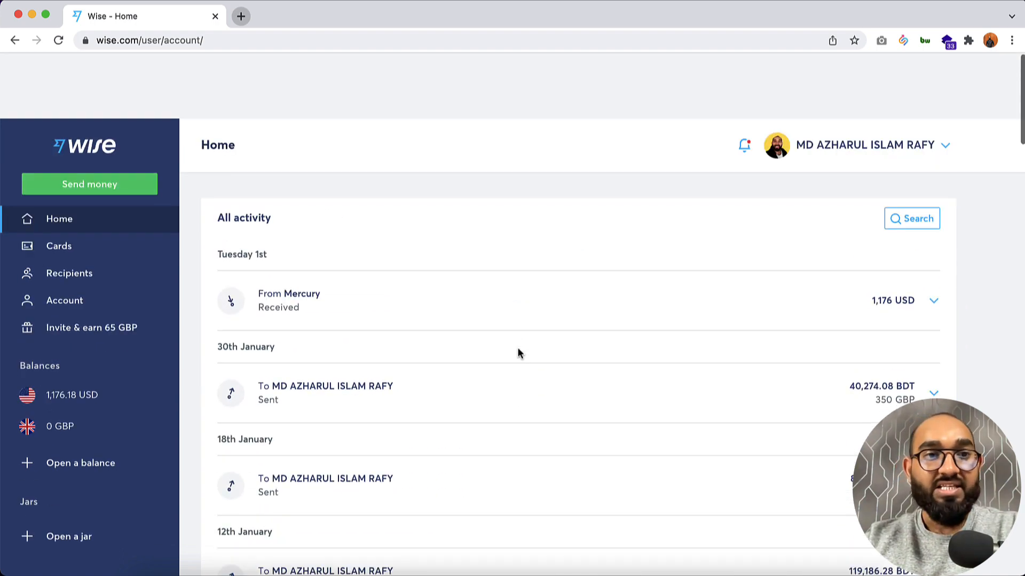
{"action": "scroll", "scroll_direction": "up", "scroll_amount": 3}
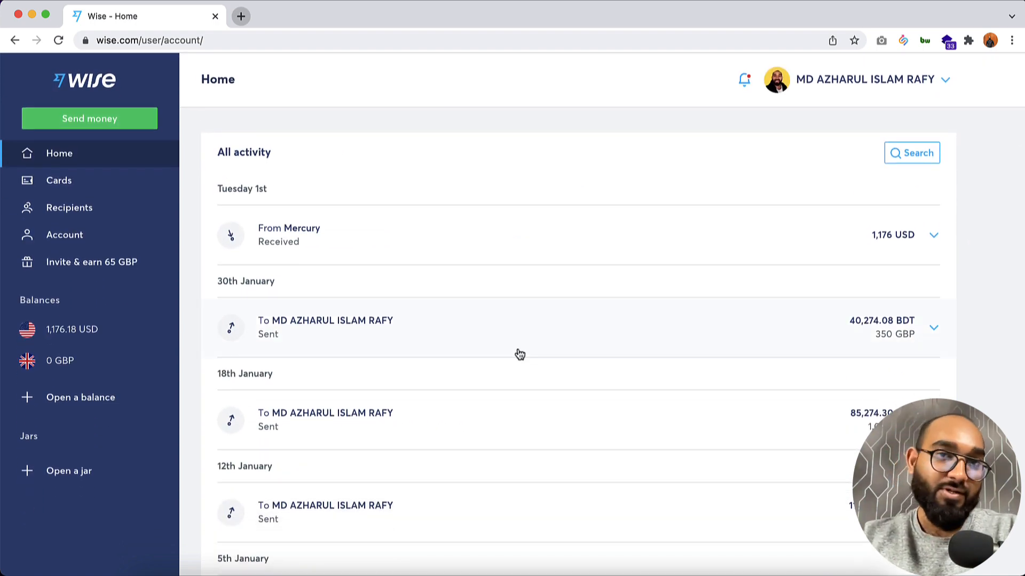